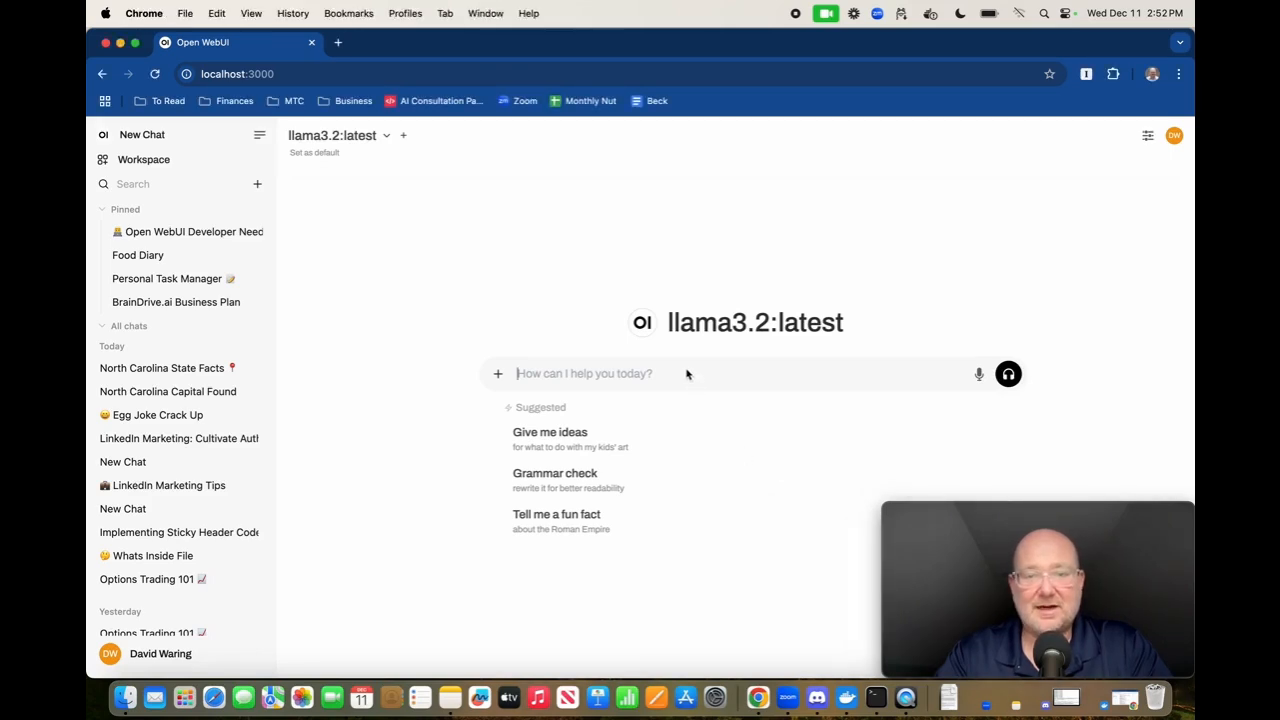
Ask llama3.2 "what's the capitol of NC?" and send it
text(what's the capitol of NC?)
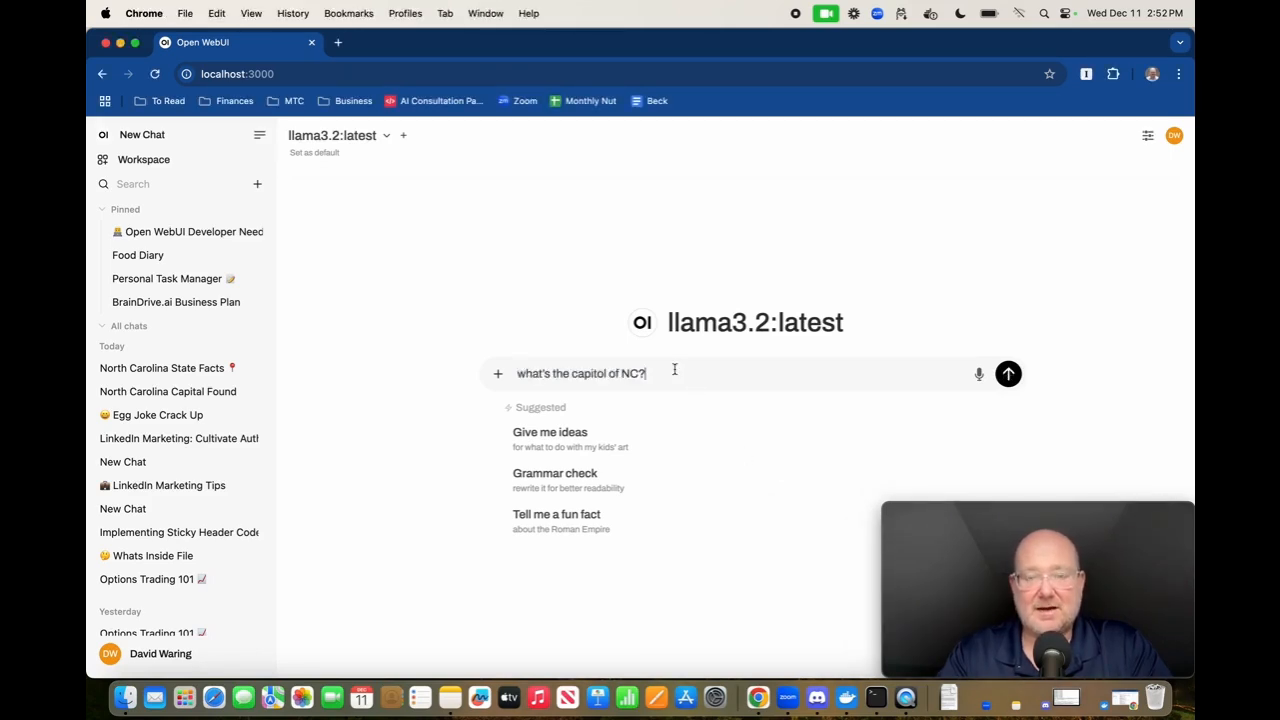
click(1008, 373)
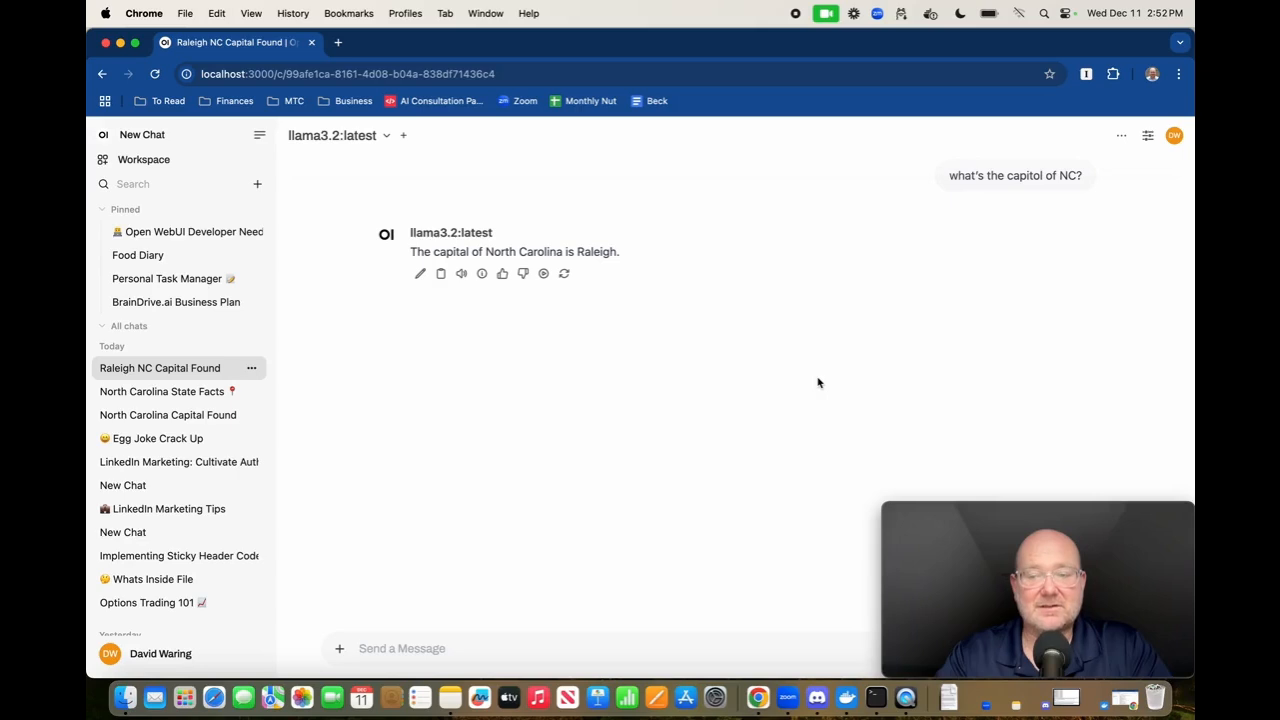
mouse_move(915, 7)
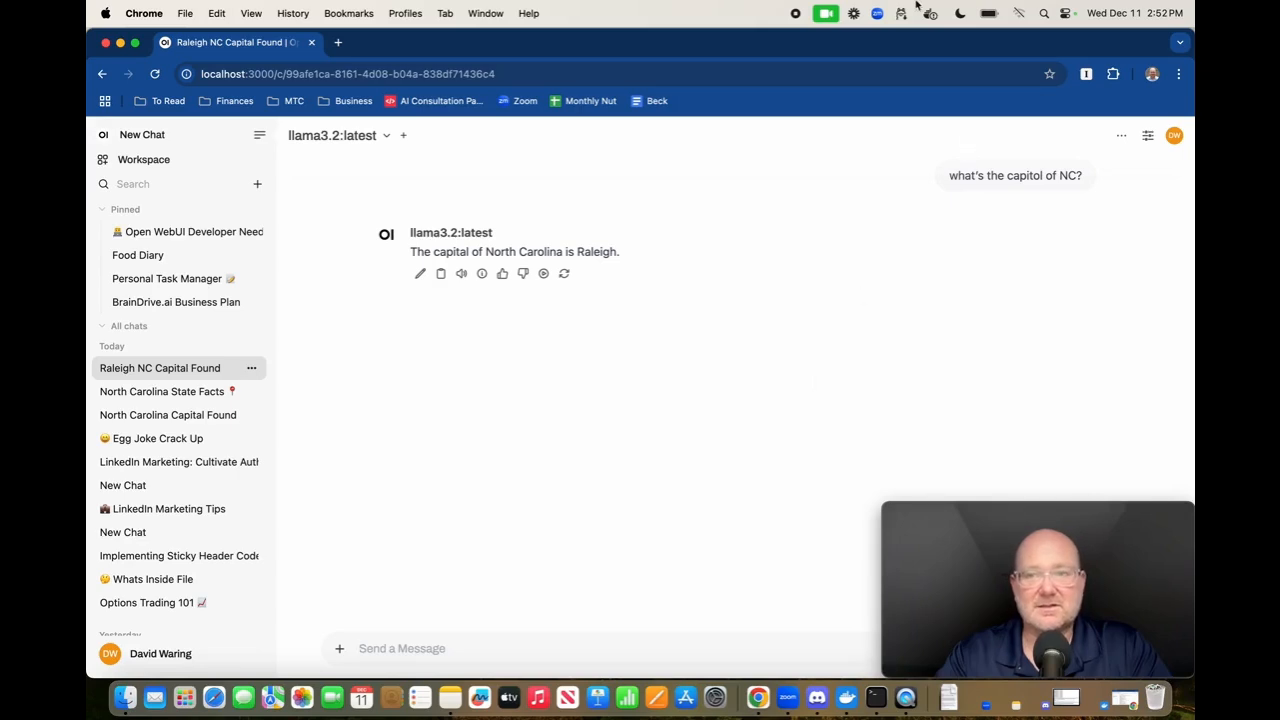
mouse_move(1017, 14)
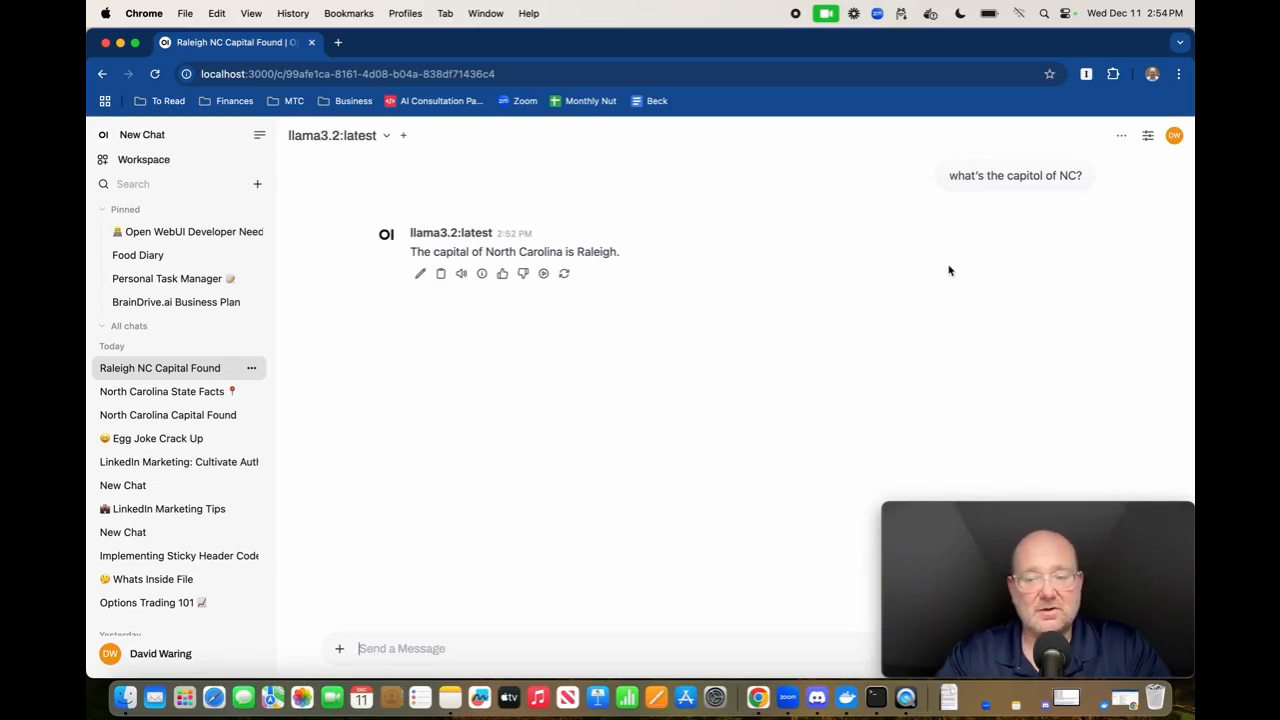
Start a new empty chat with llama3.2:latest from the sidebar
click(141, 134)
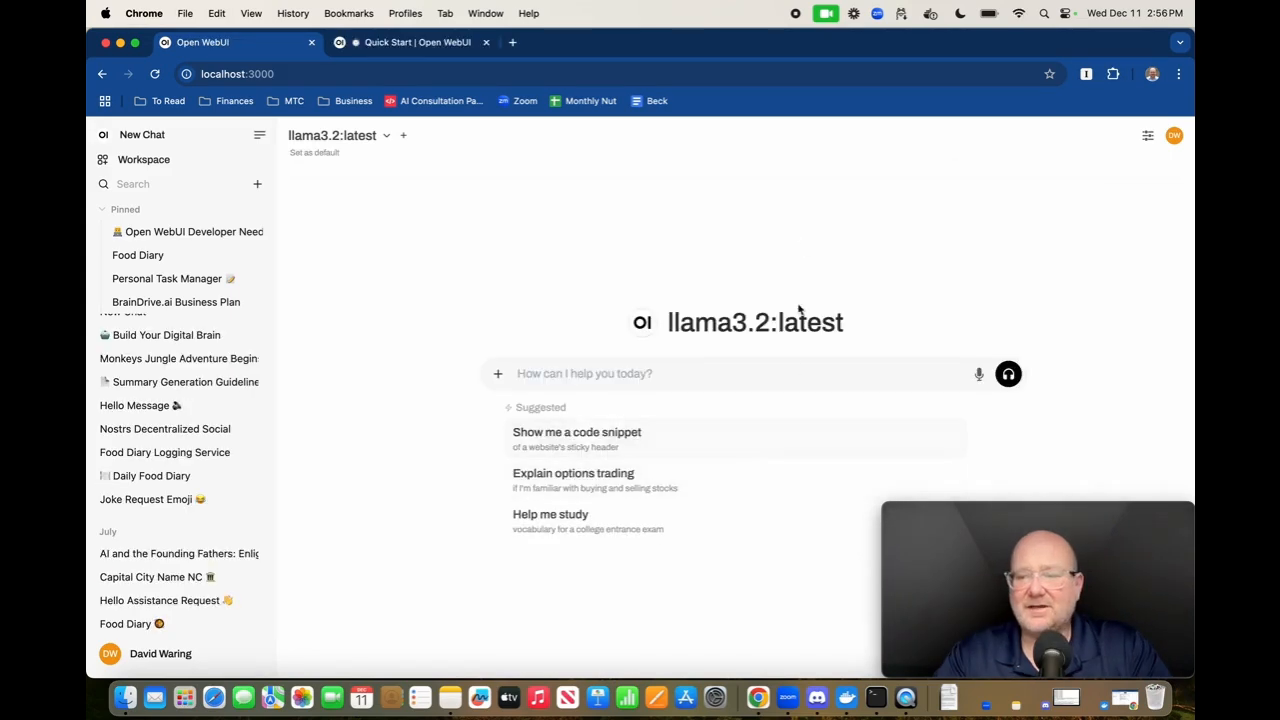
mouse_move(810, 238)
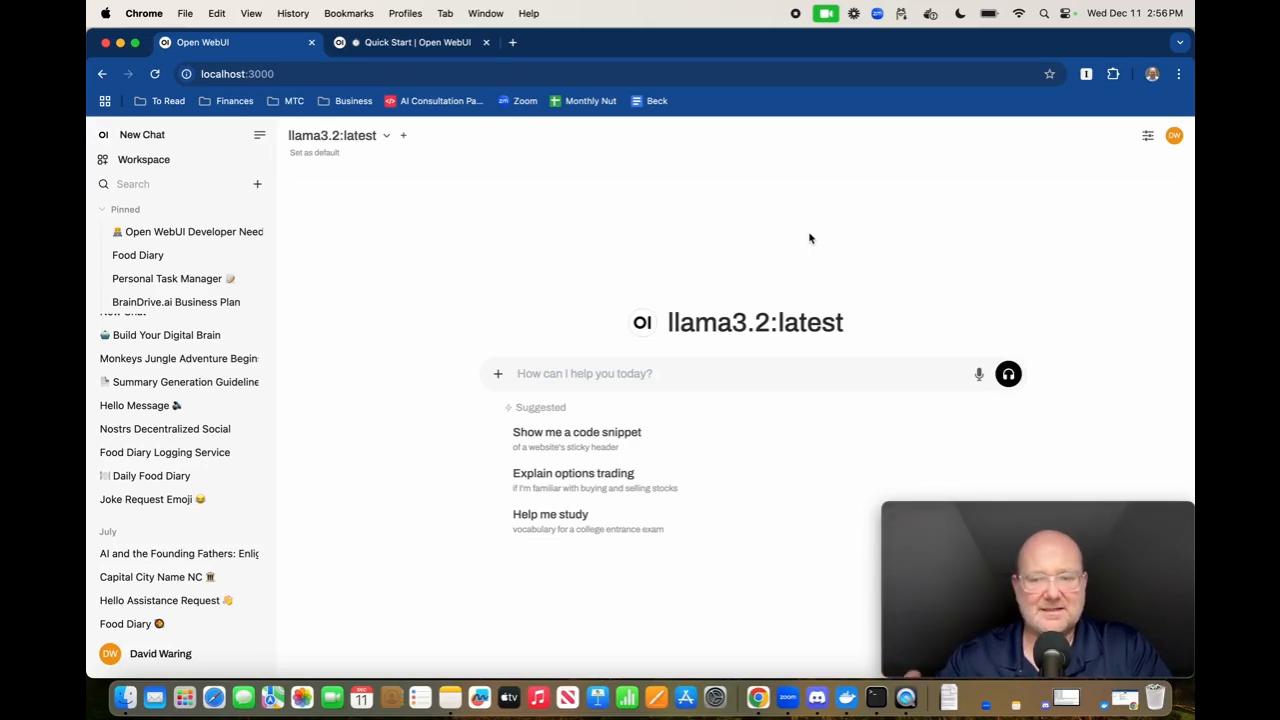
mouse_move(731, 372)
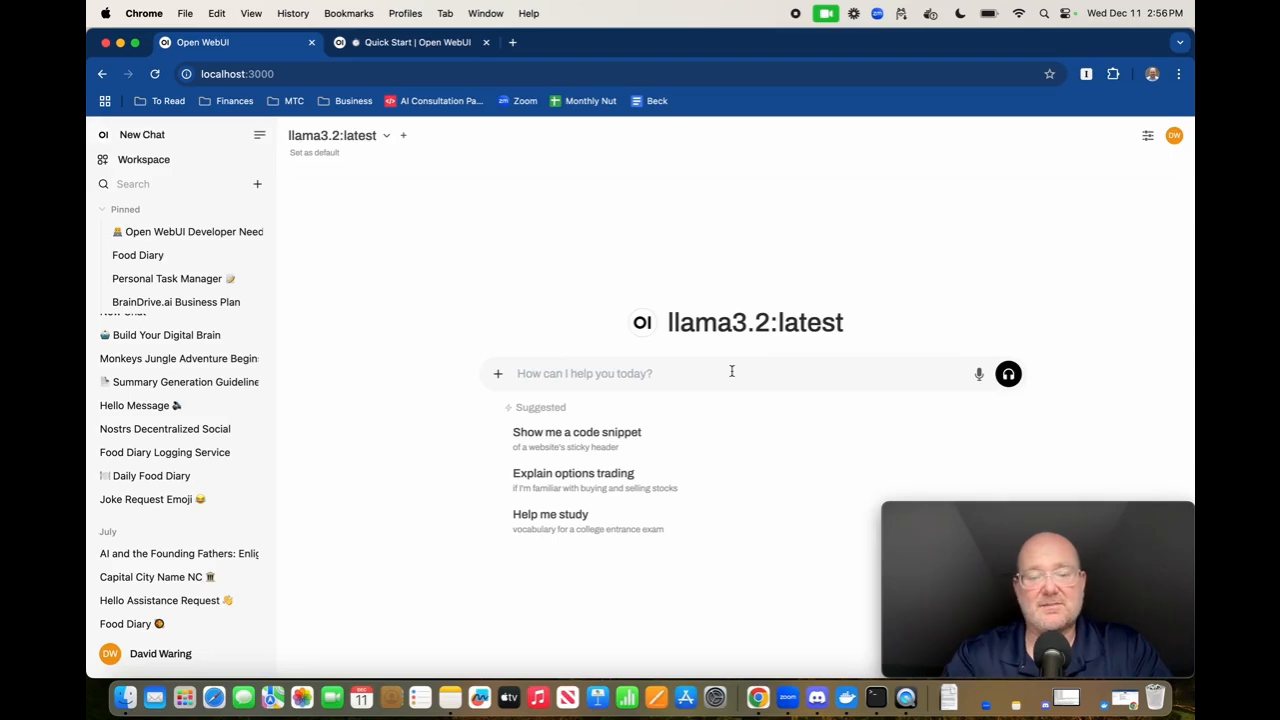
mouse_move(705, 390)
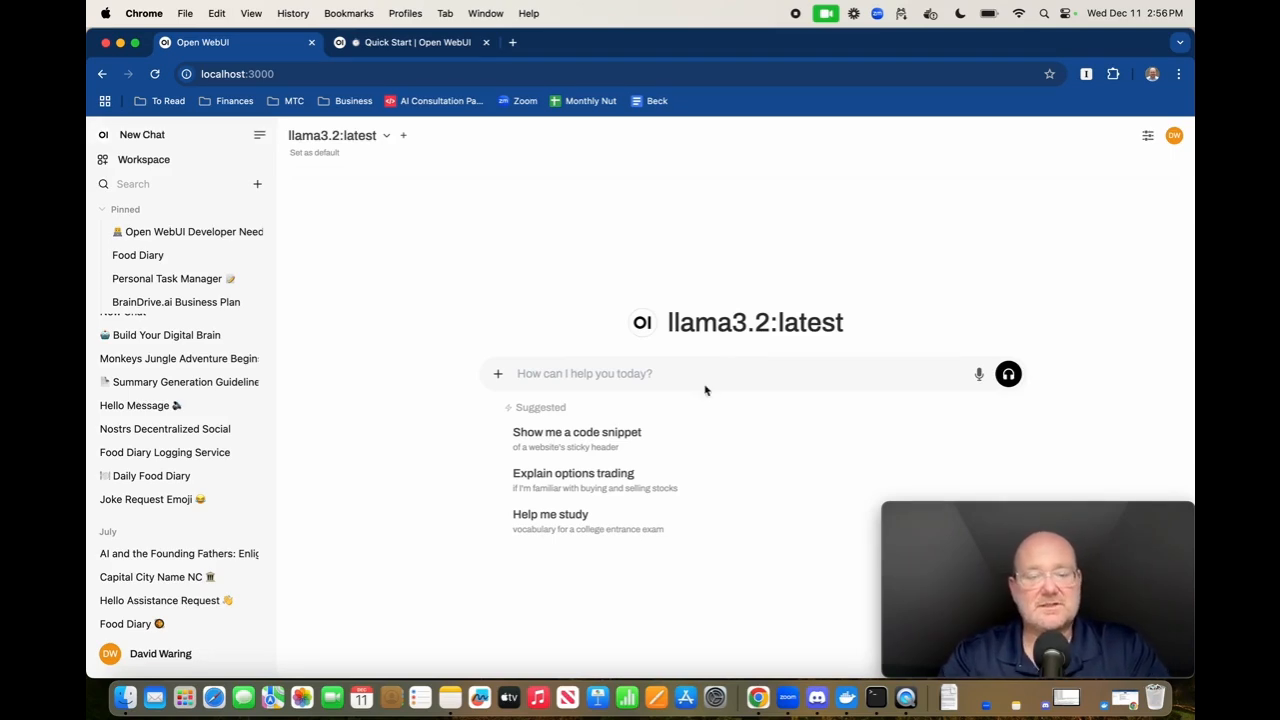
text(#)
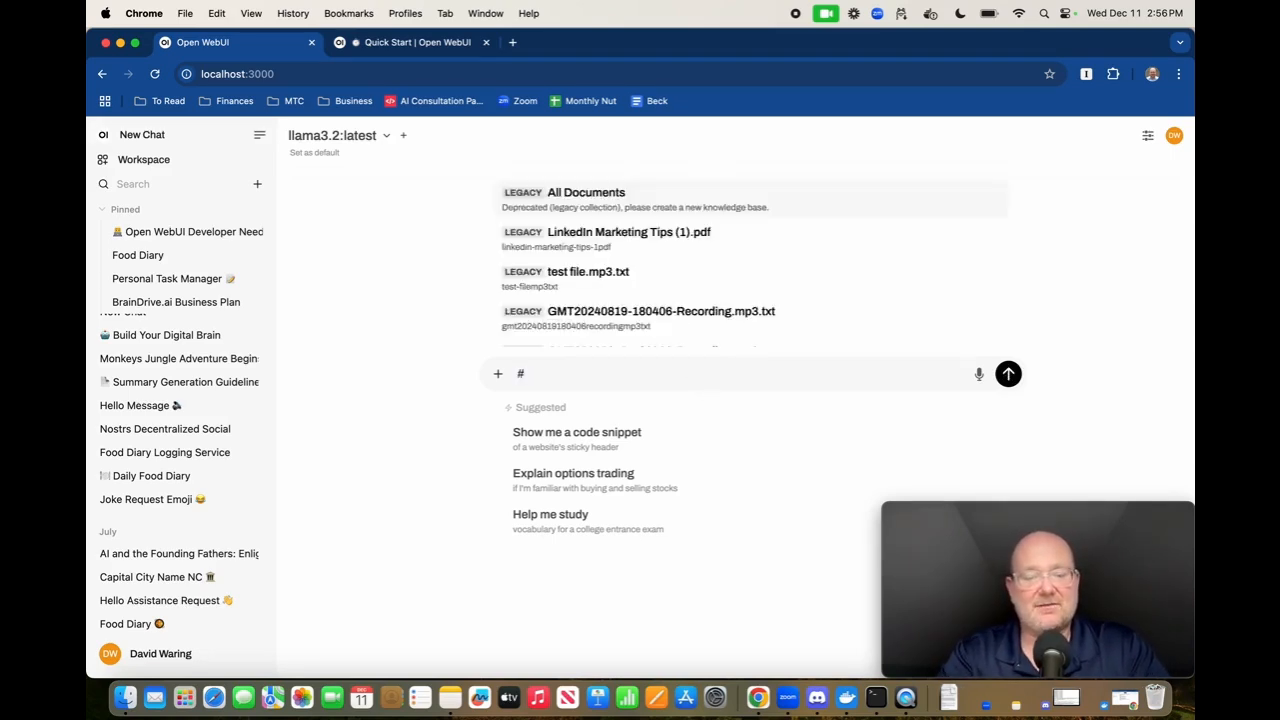
text(https://docs.openwebui.com/getting-started/quick-start please)
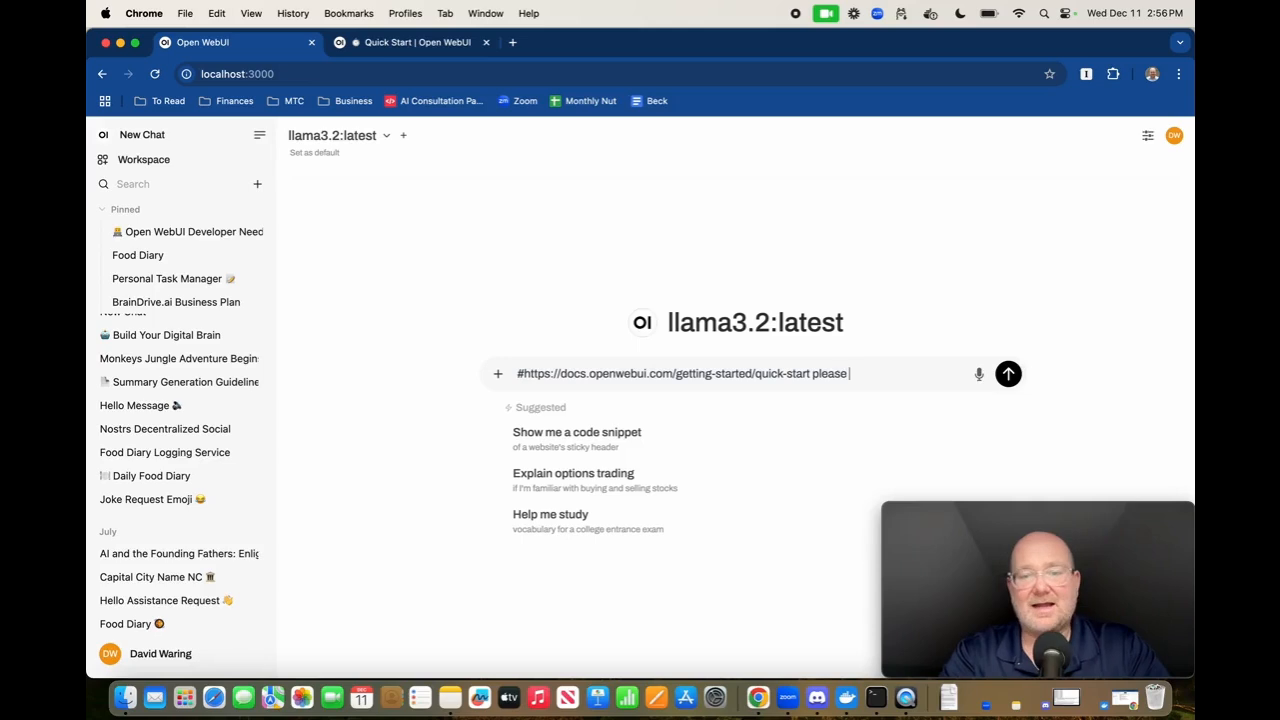
text(summarize)
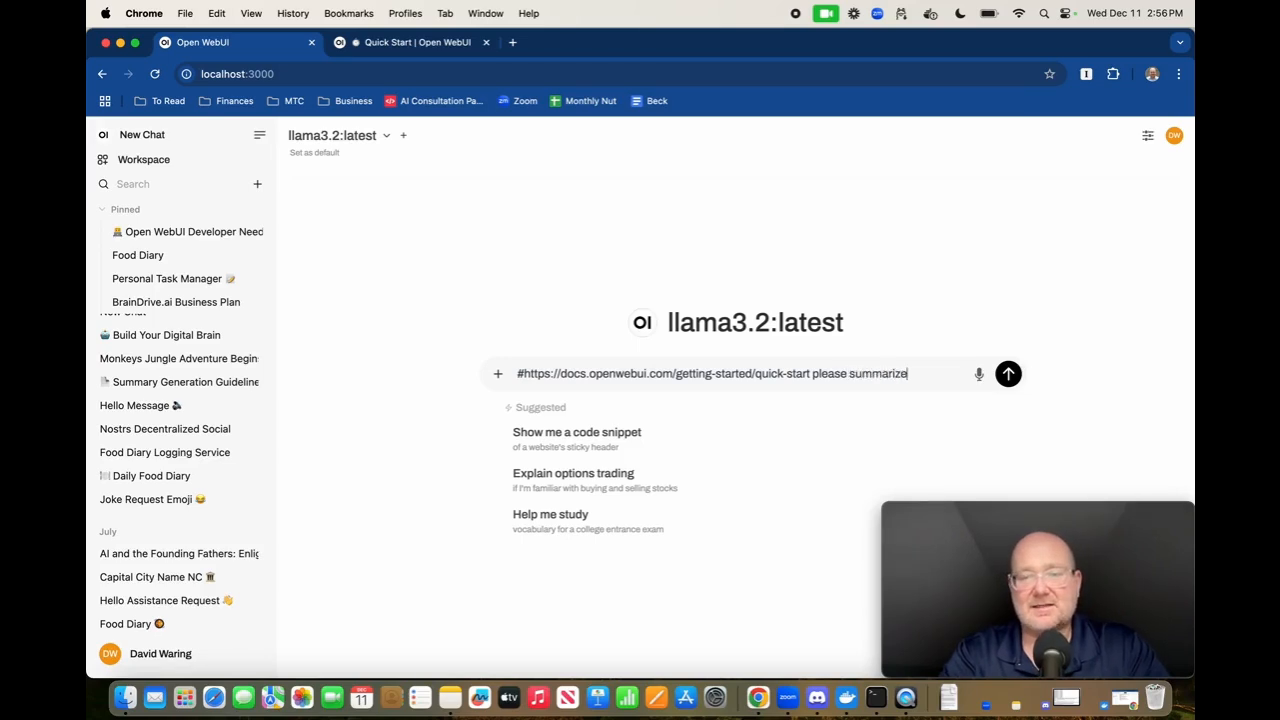
click(1008, 373)
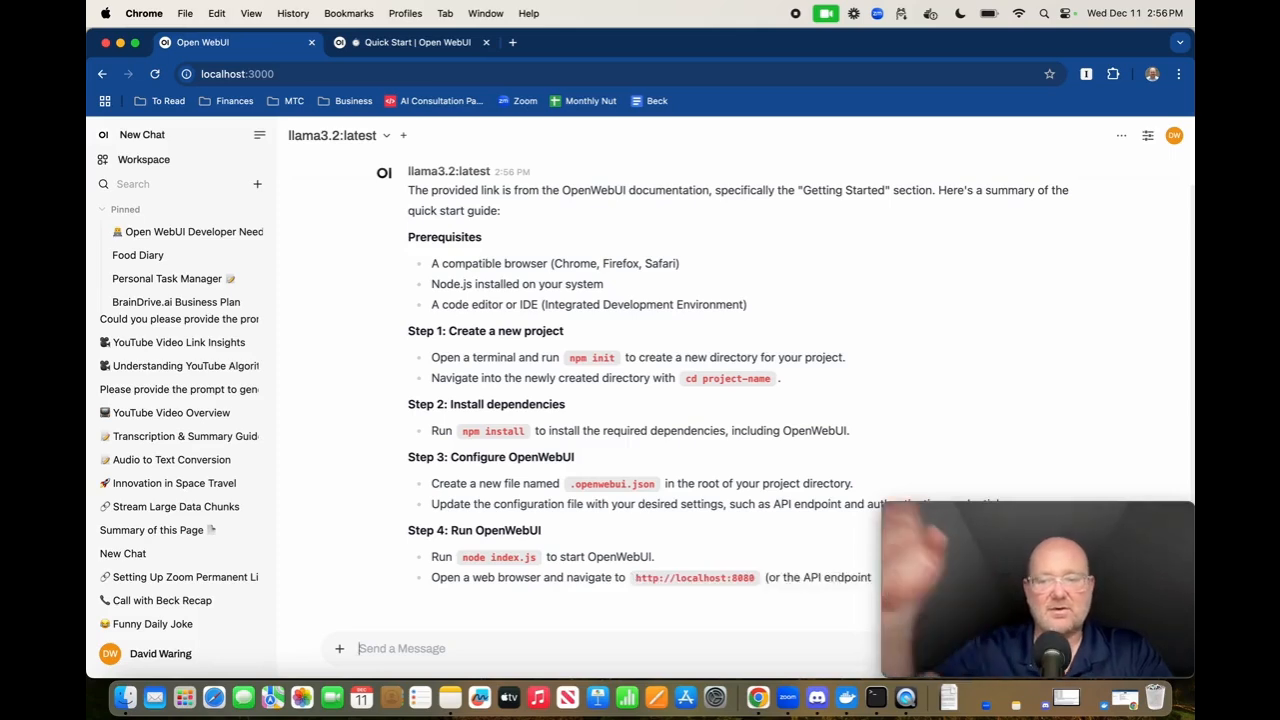
Scroll down to read the full Quick Start summary from llama3.2
scroll(down, 3)
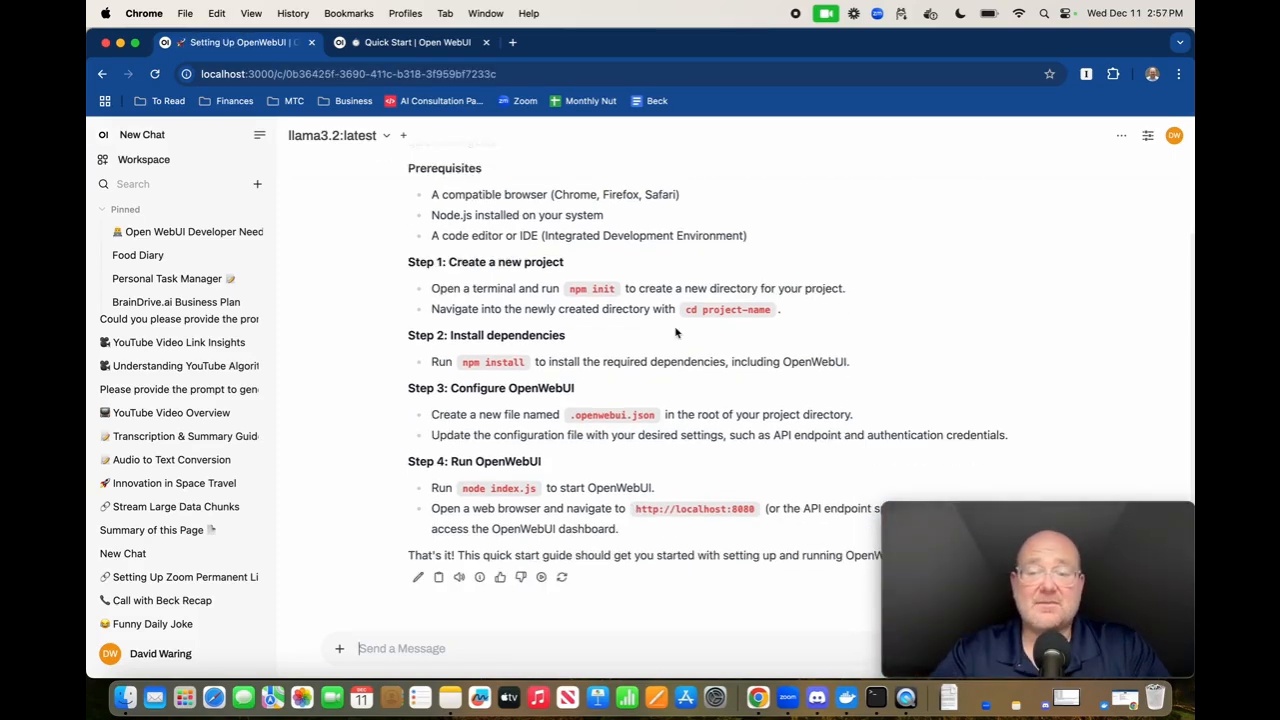